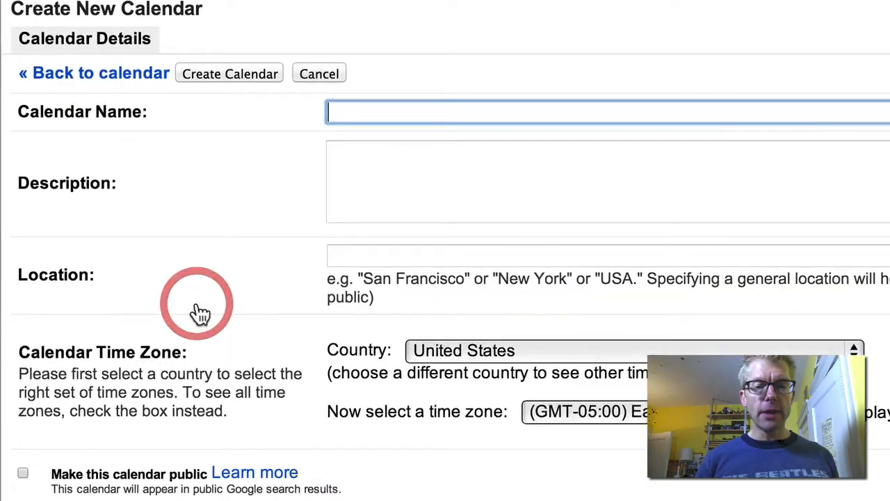
# Step: Name the new calendar 'Content Calendar for [YOUR ORG]'
pyautogui.write('Content Calendar for [YOUR ORG]')
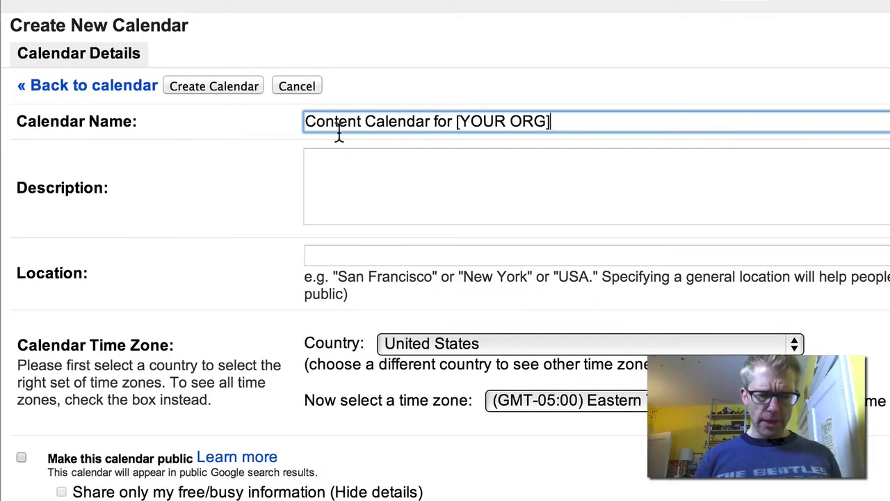
pyautogui.click(320, 181)
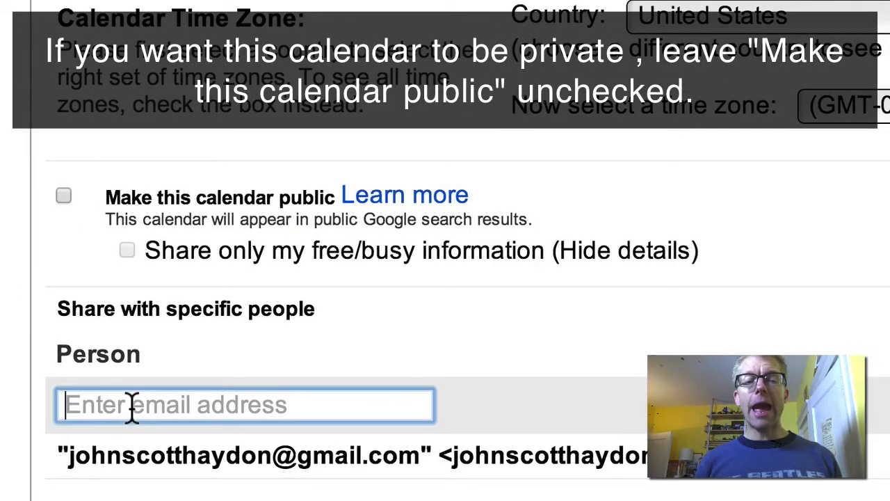
pyautogui.moveTo(834, 350)
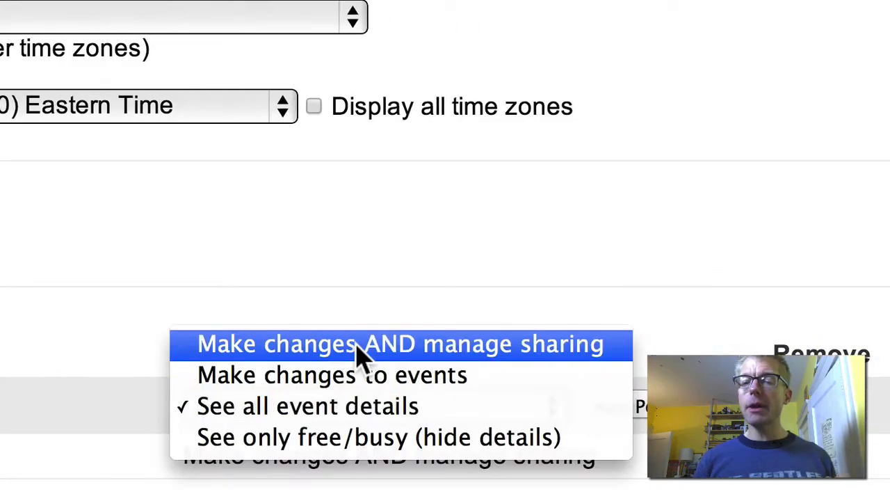
pyautogui.moveTo(429, 355)
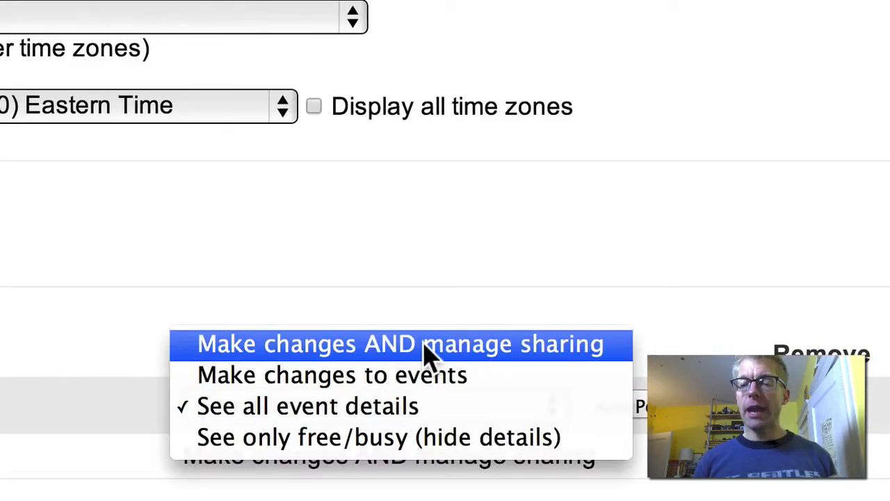
pyautogui.moveTo(453, 348)
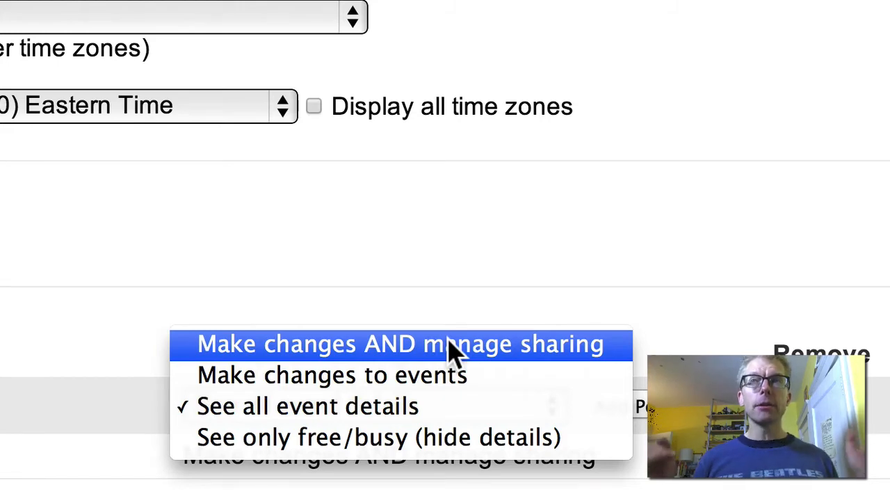
# Step: Grant the added person 'Make changes AND manage sharing' permission, leaving the calendar private
pyautogui.click(306, 406)
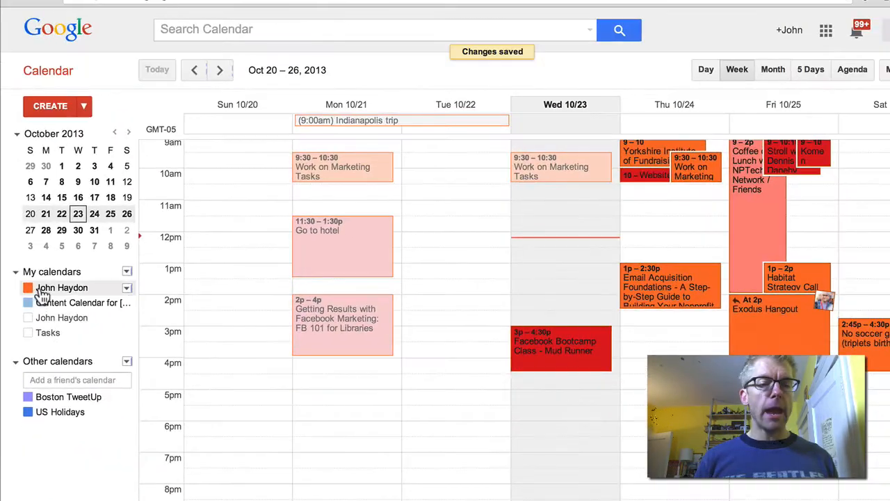
# Step: Display only the new Content Calendar's empty week under My calendars
pyautogui.click(28, 287)
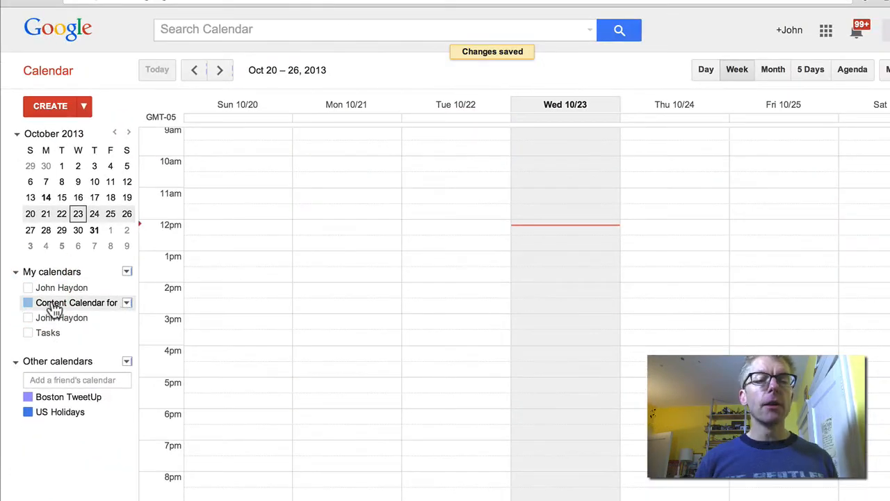
pyautogui.moveTo(77, 302)
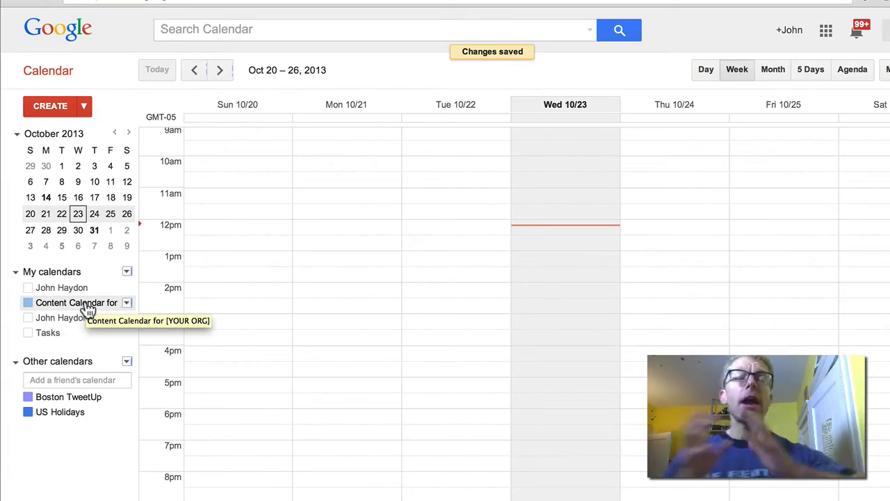